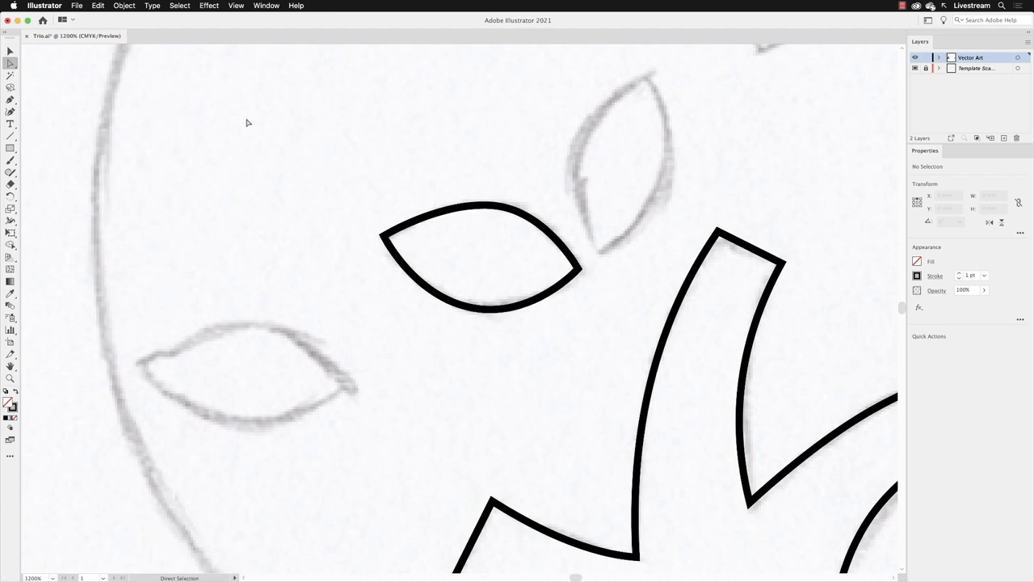
mouse_move(234, 121)
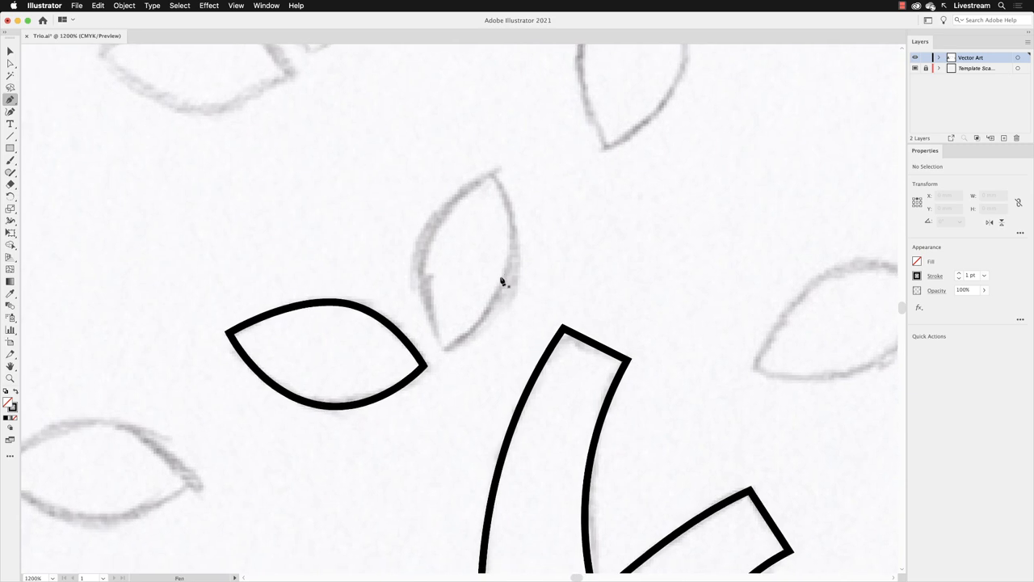
mouse_move(498, 184)
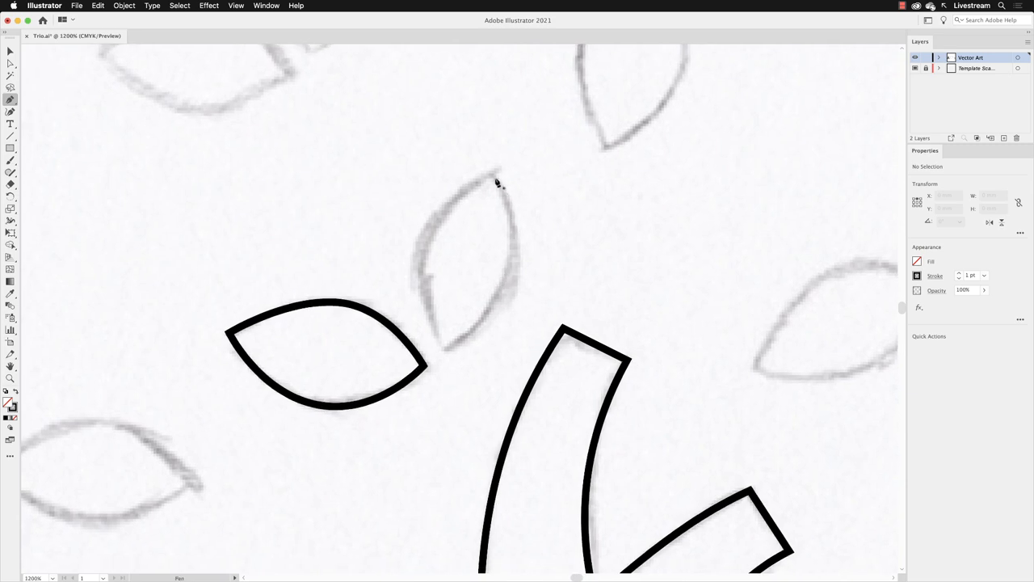